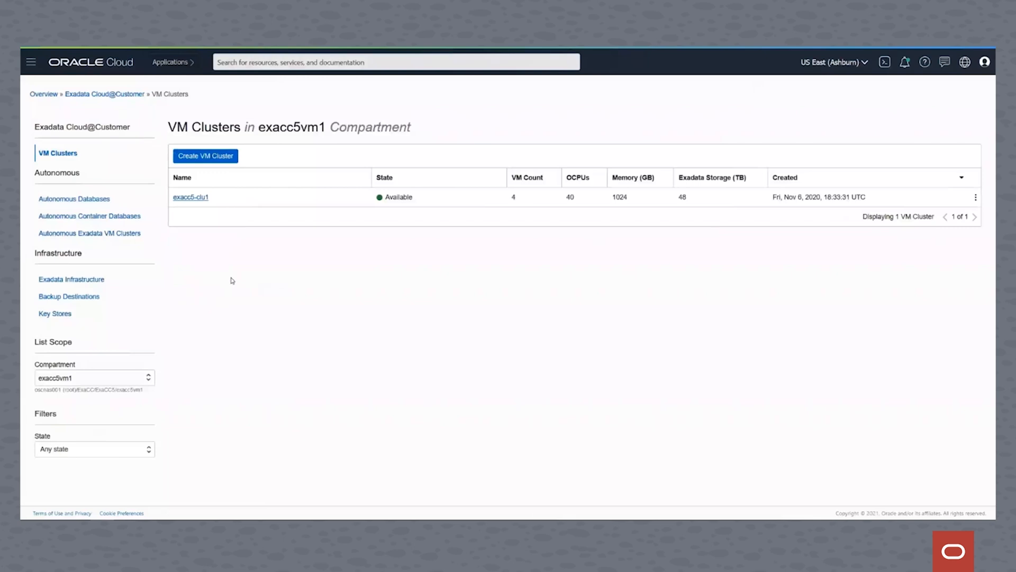
mouse_move(252, 279)
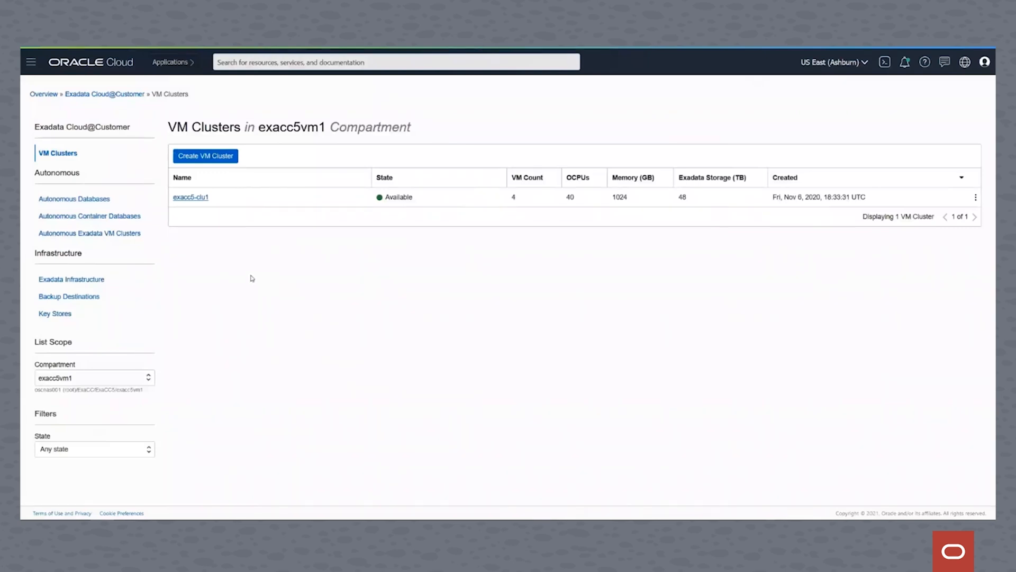
mouse_move(264, 235)
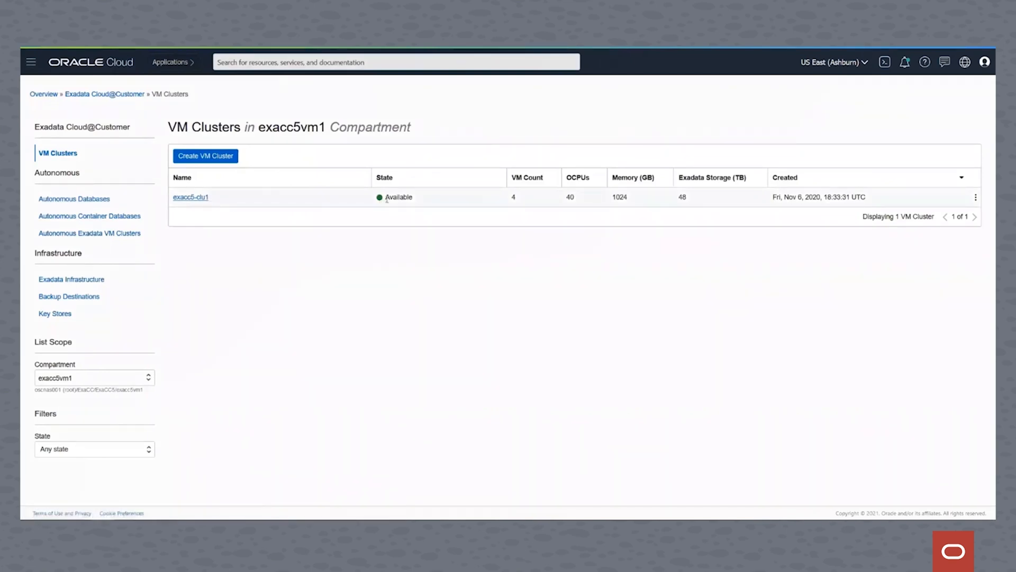
mouse_move(550, 205)
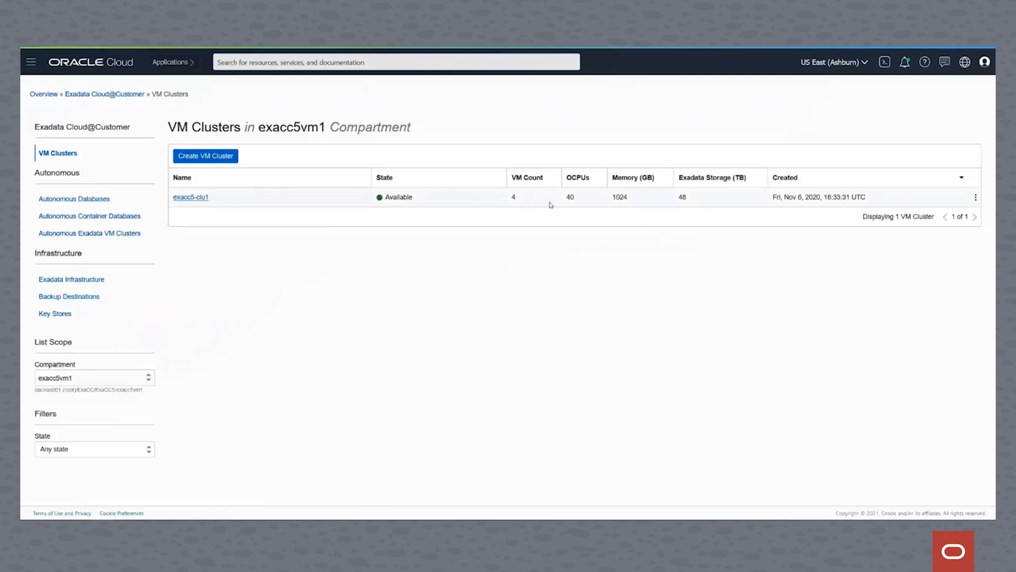
mouse_move(626, 205)
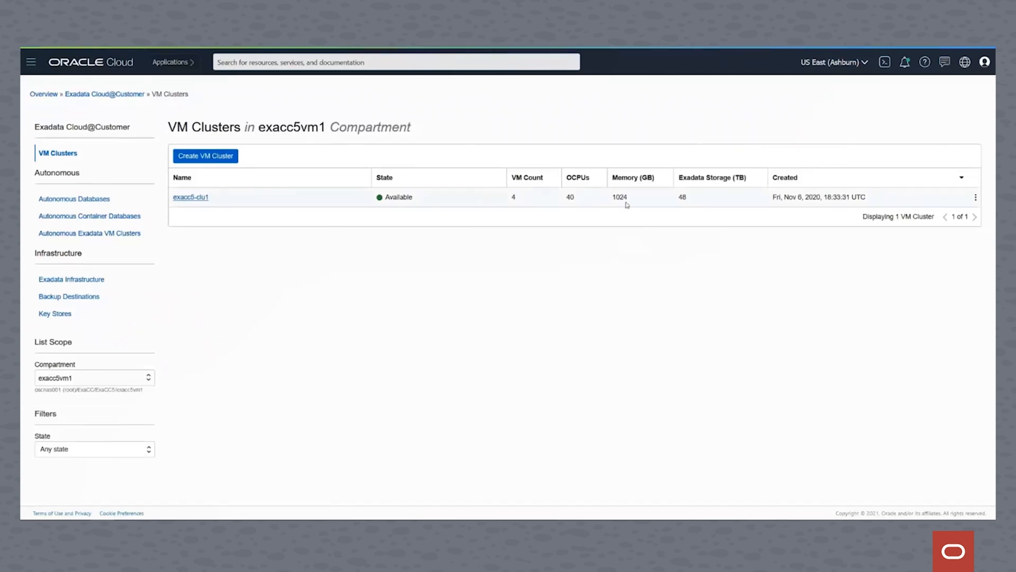
mouse_move(633, 203)
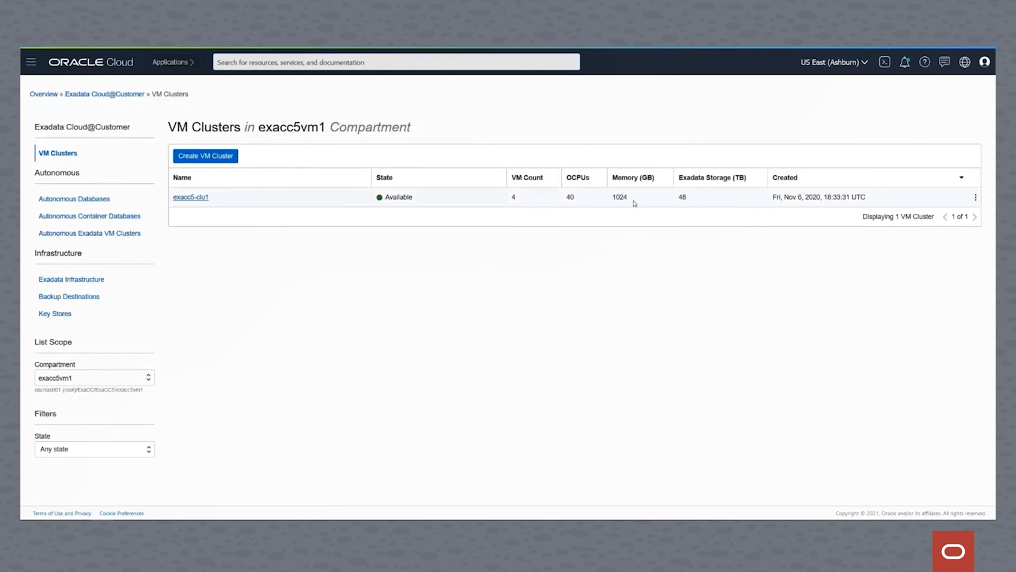
mouse_move(709, 200)
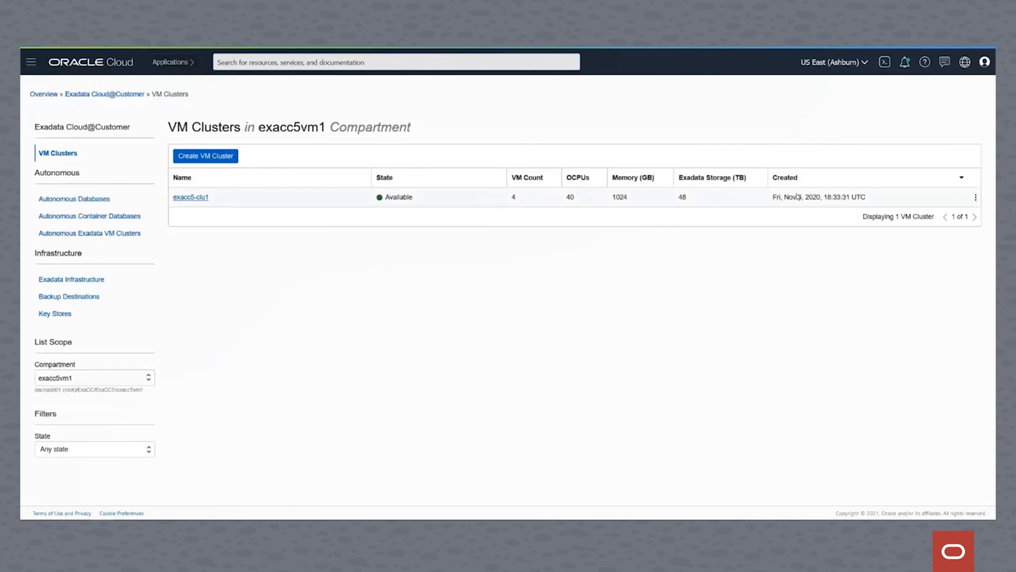
mouse_move(977, 201)
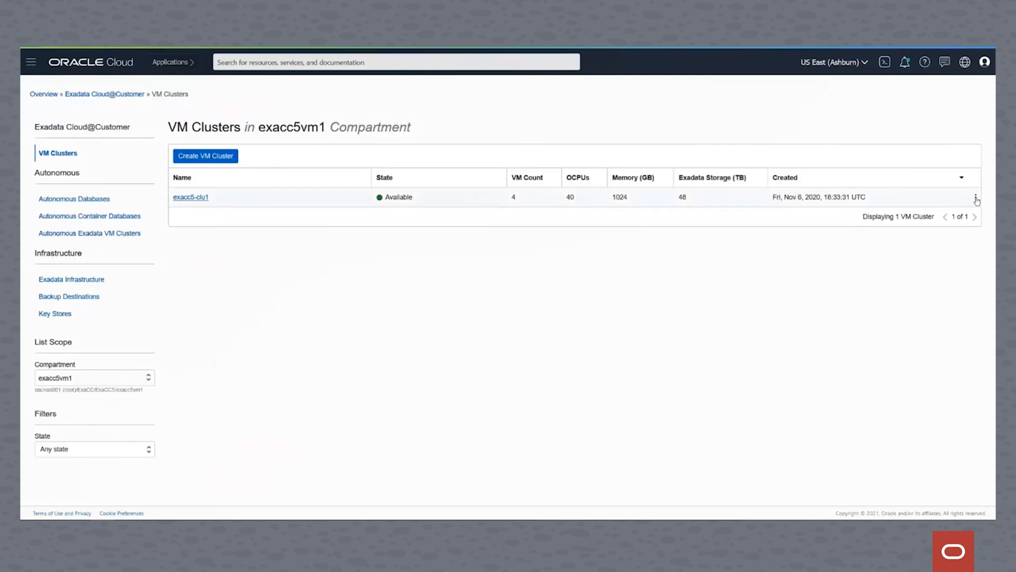
Step: Show the row actions for exacc5-clu1: View Details, Copy OCID, Move Resource, Add Tags, Terminate
left_click(977, 197)
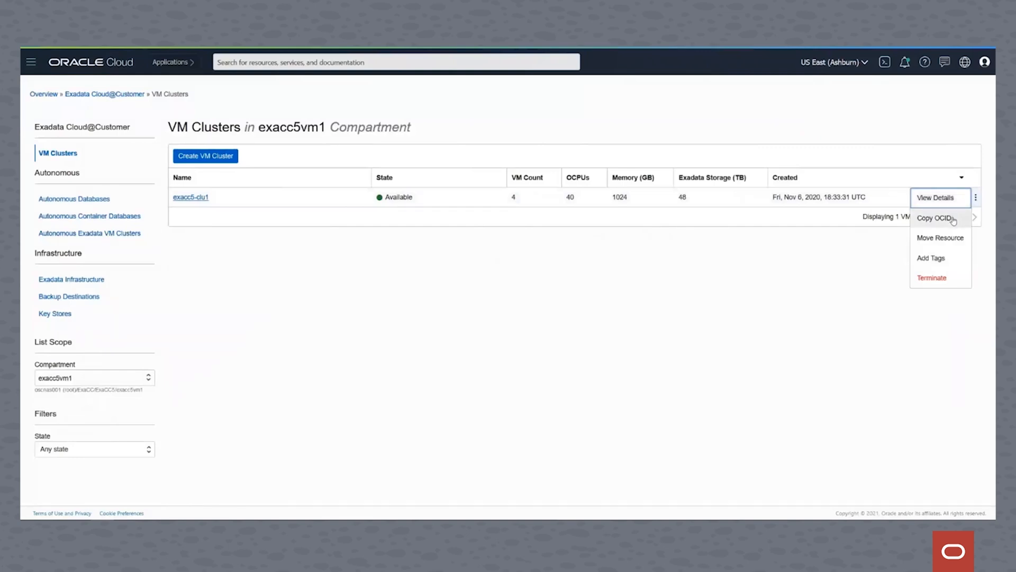
mouse_move(942, 238)
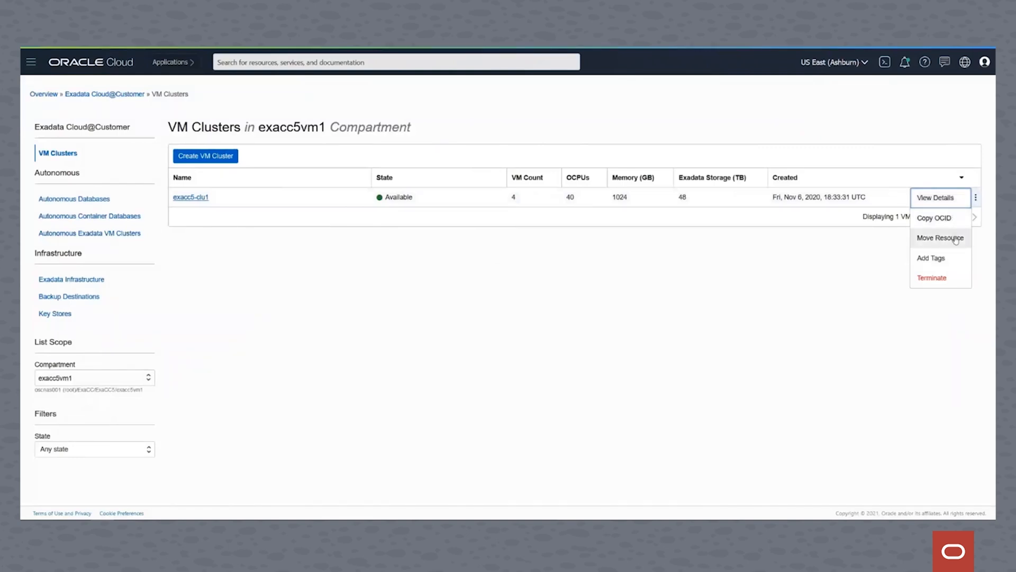
mouse_move(932, 259)
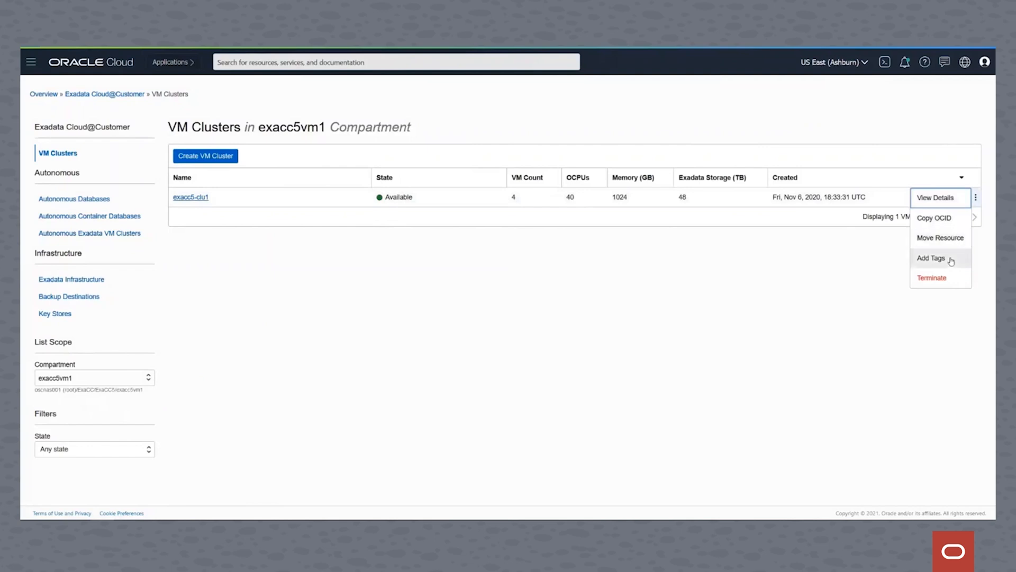
mouse_move(947, 277)
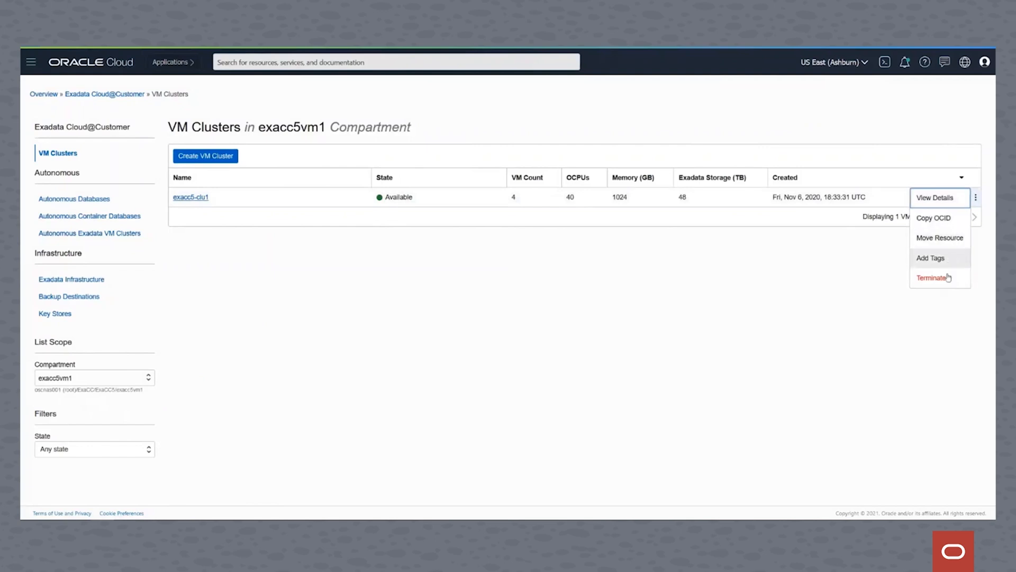
mouse_move(218, 334)
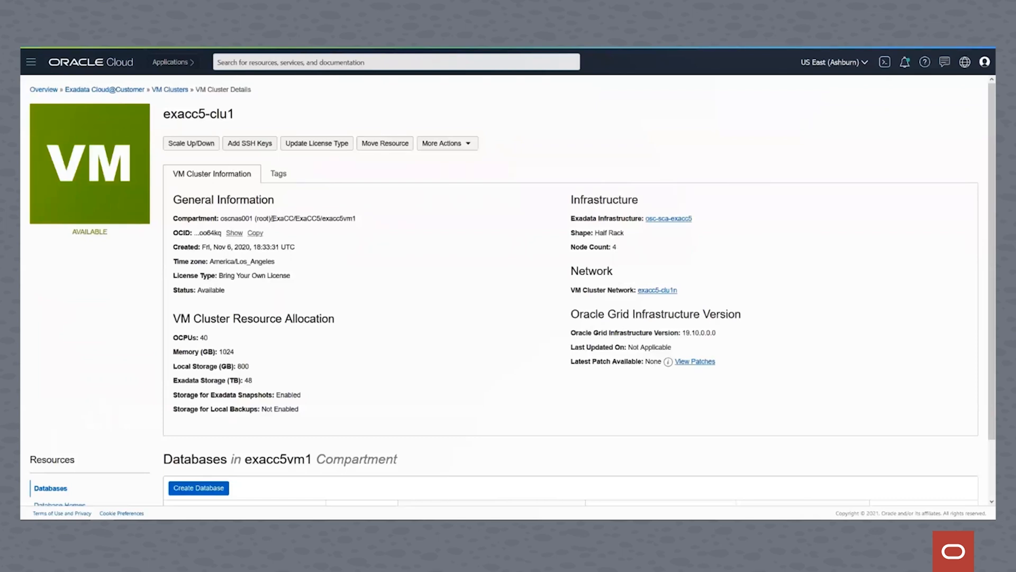
mouse_move(351, 143)
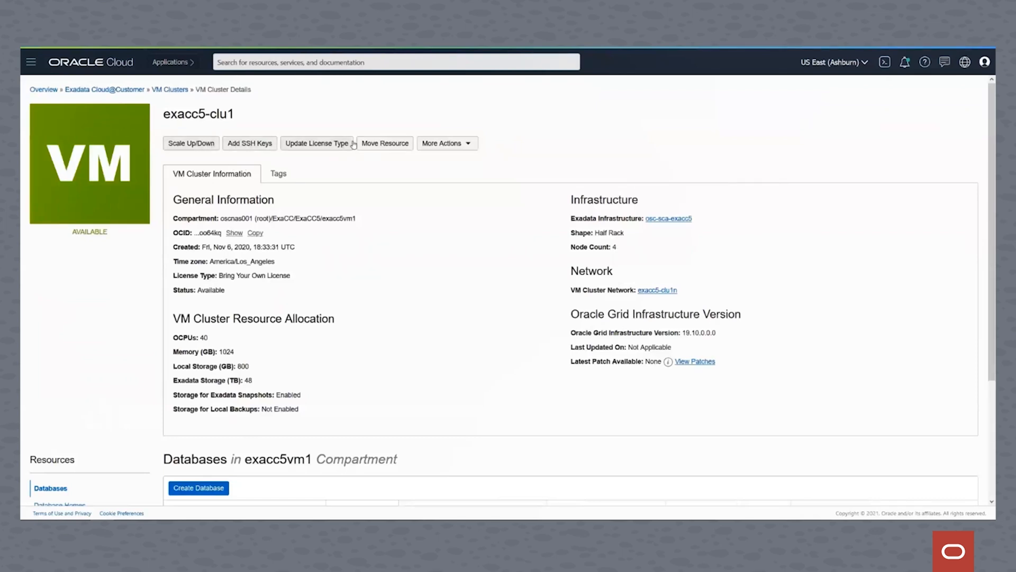
mouse_move(225, 183)
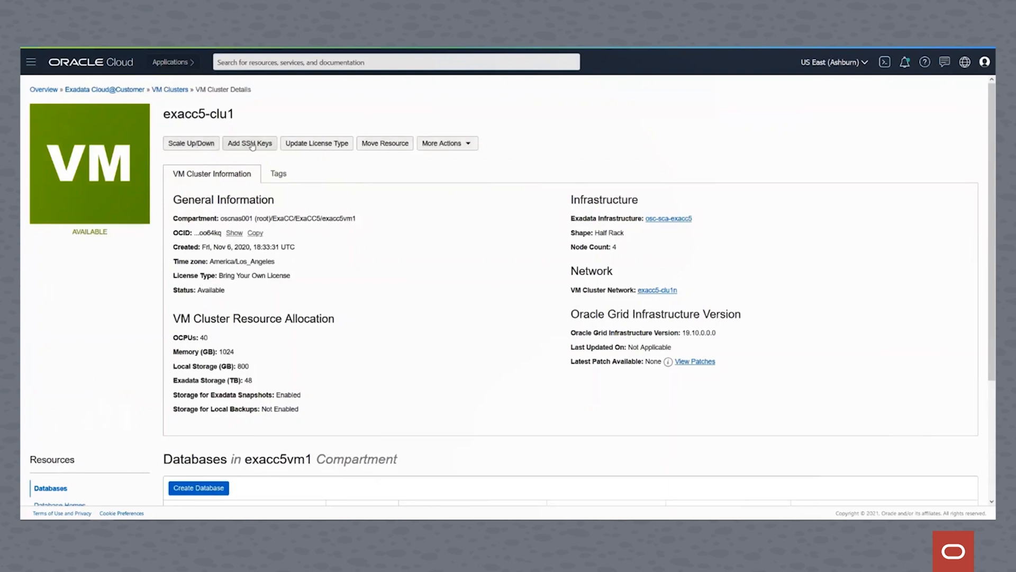
Step: Bring up the Update License Type panel for exacc5-clu1, showing Bring Your Own License
left_click(316, 143)
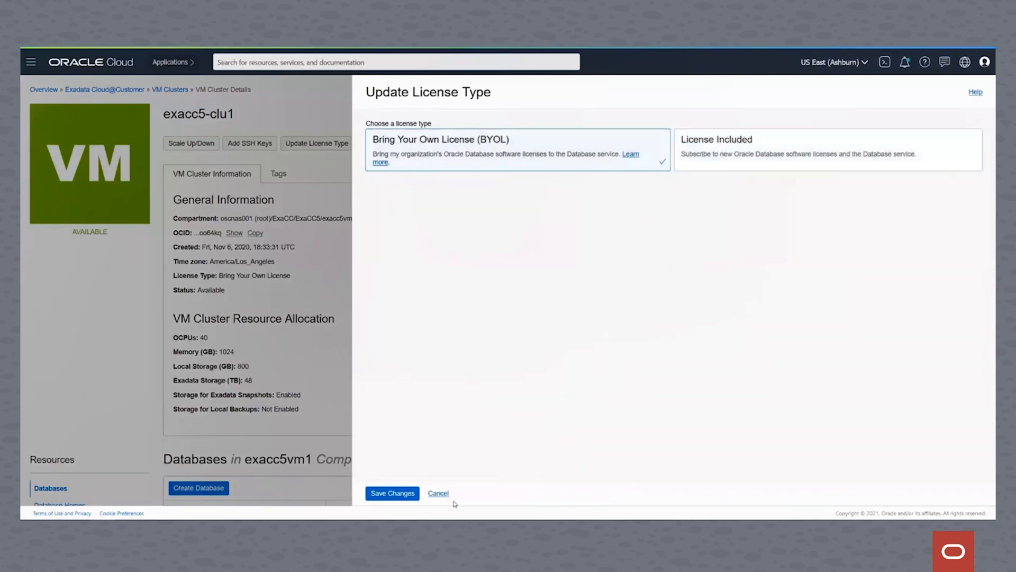
Step: Cancel the license change keeping Bring Your Own License, then review and close More Actions
left_click(438, 494)
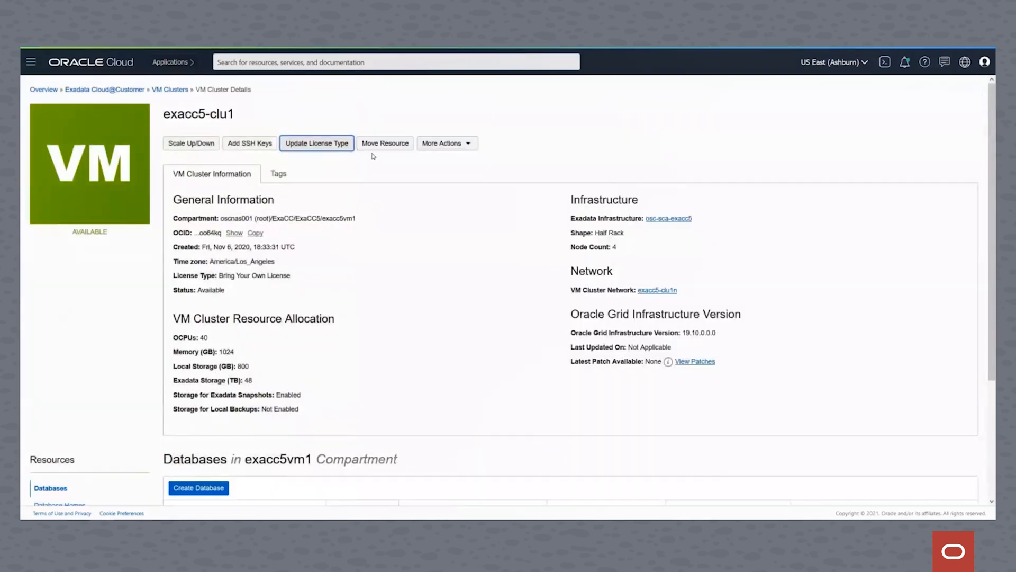
mouse_move(385, 143)
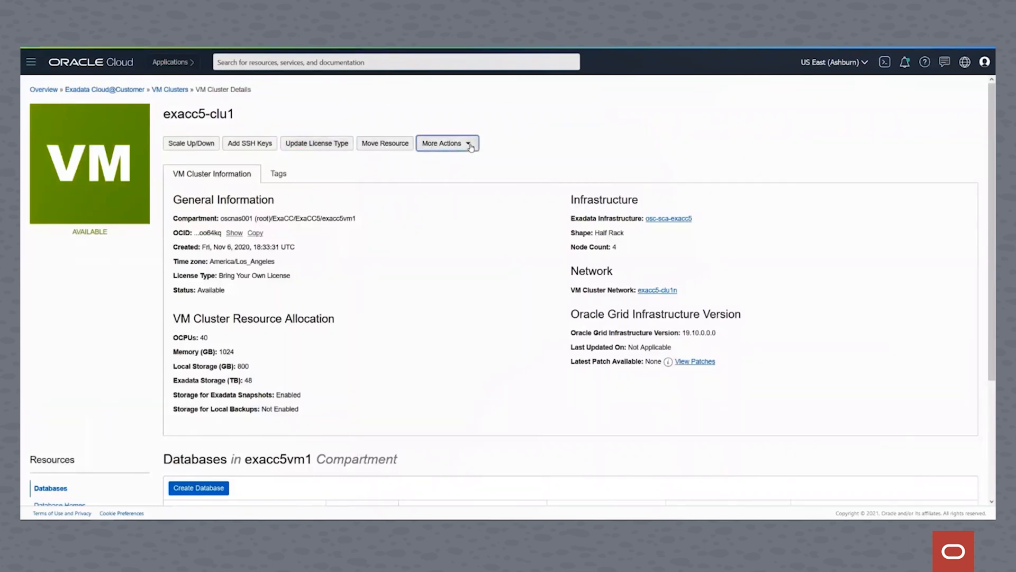
left_click(443, 143)
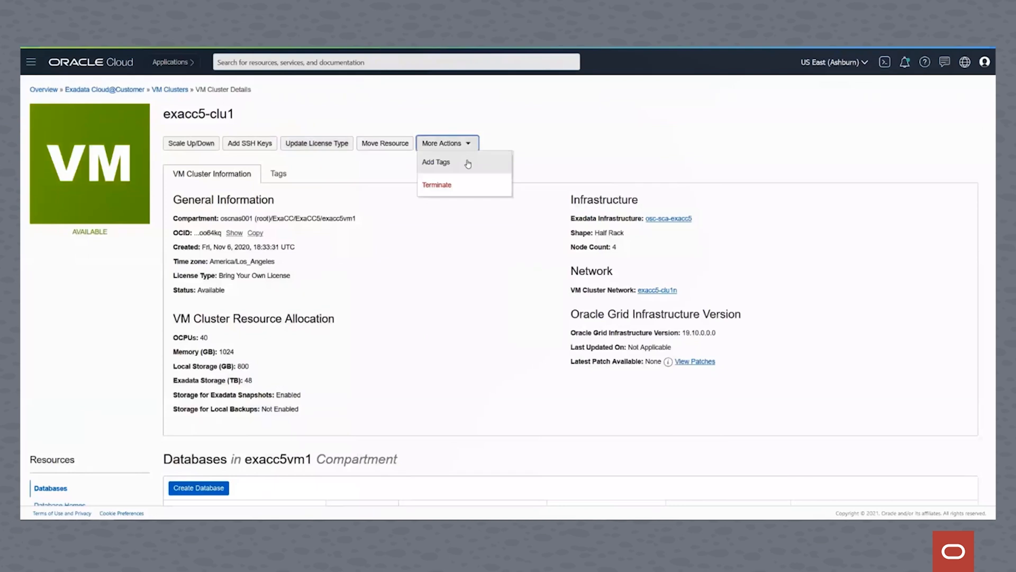
left_click(550, 134)
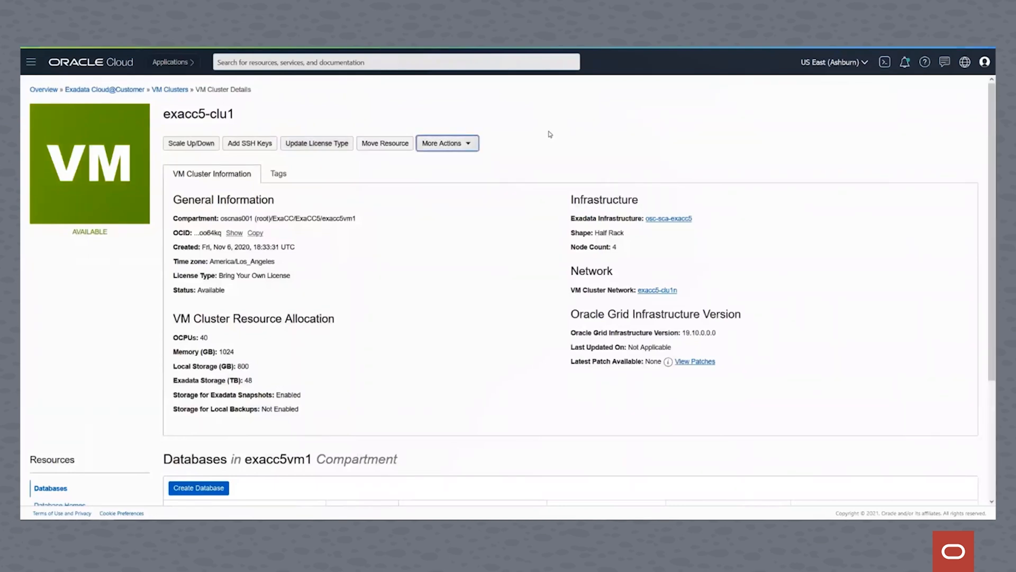
mouse_move(238, 243)
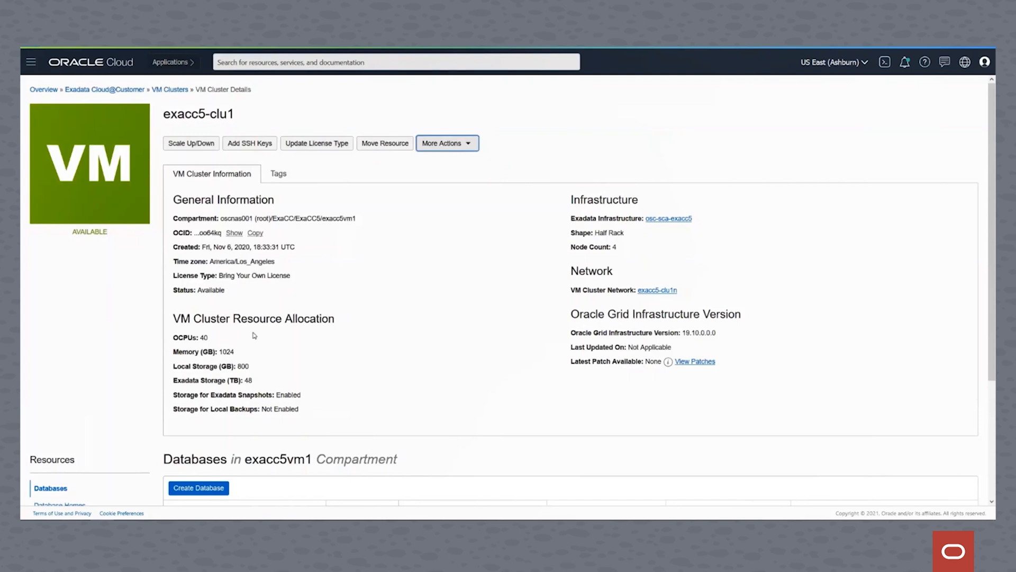
mouse_move(296, 324)
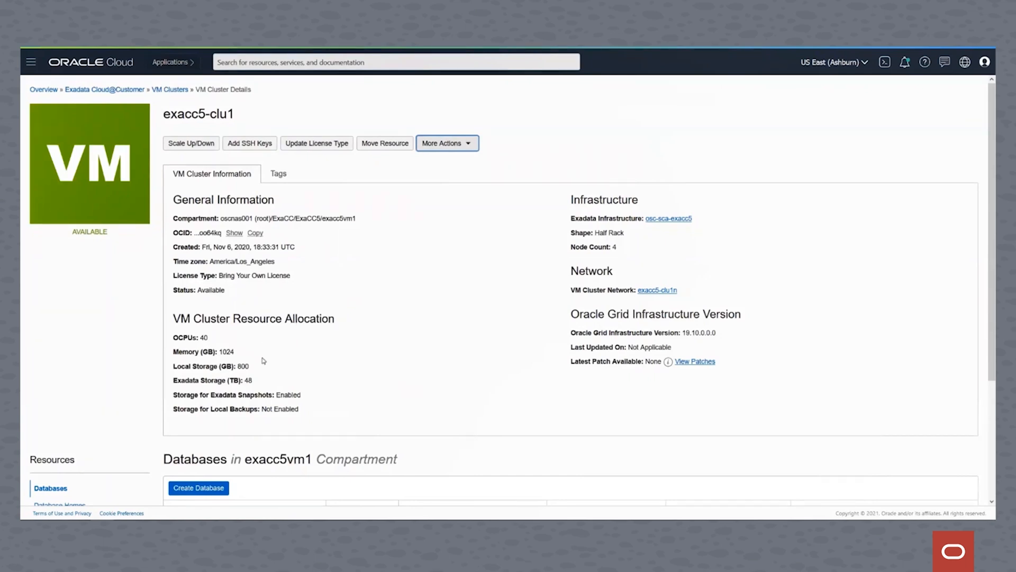
mouse_move(265, 380)
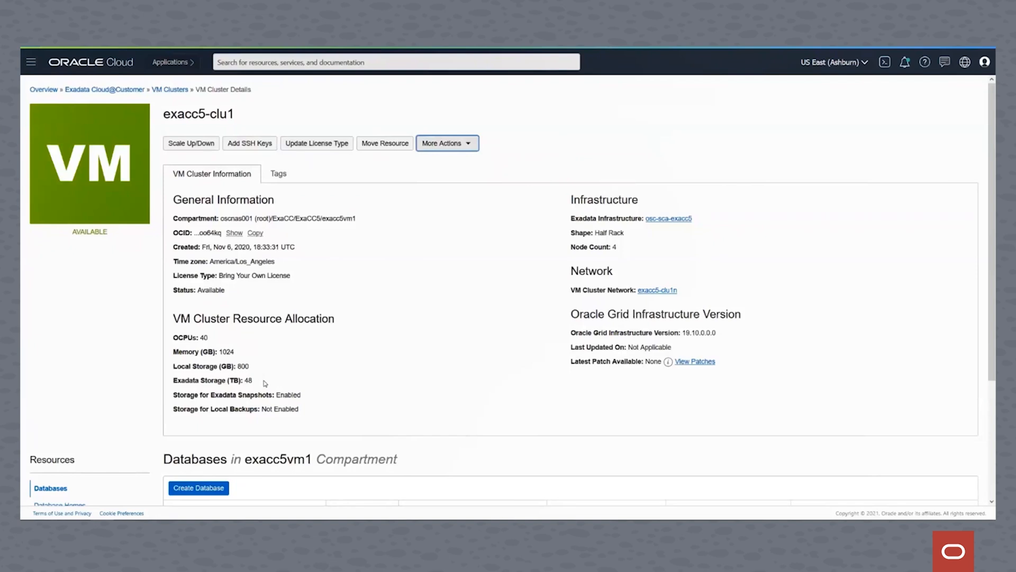
mouse_move(302, 394)
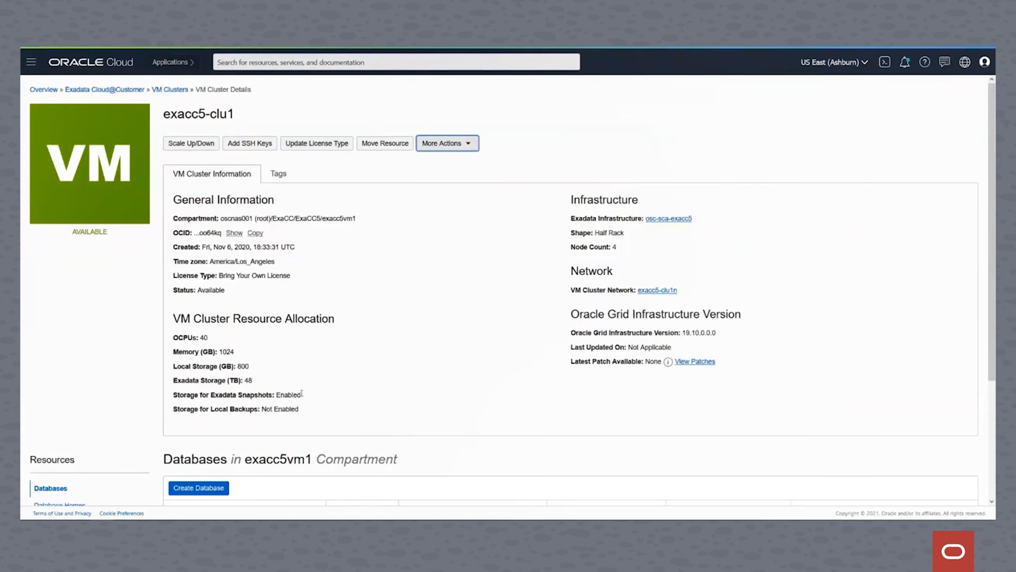
mouse_move(303, 415)
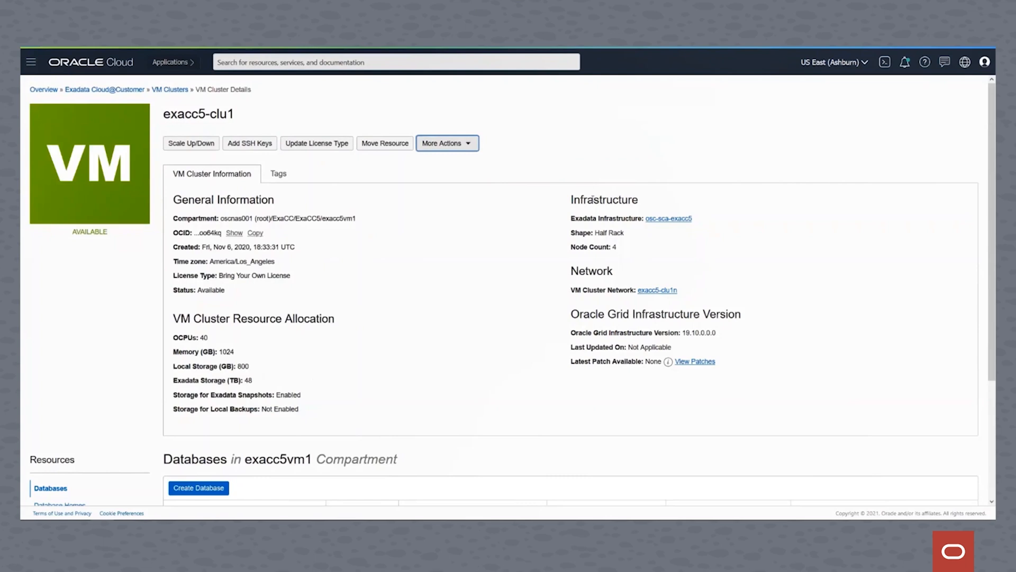
mouse_move(676, 235)
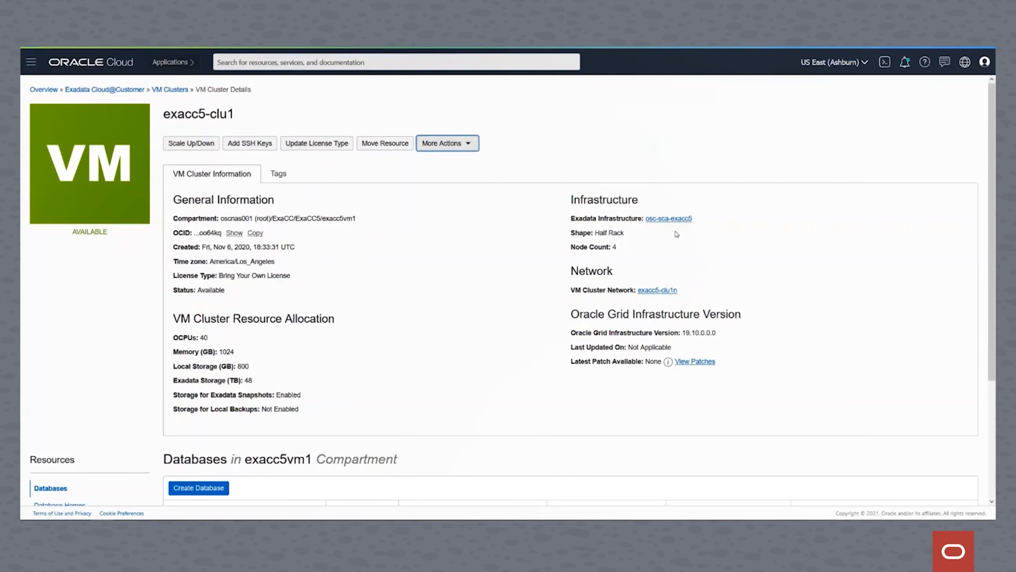
mouse_move(674, 235)
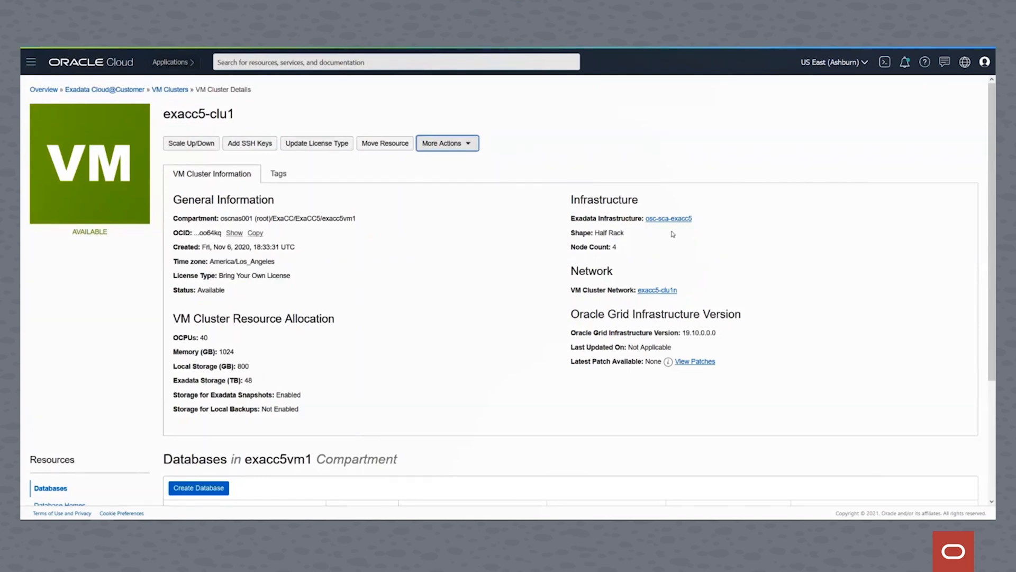
mouse_move(717, 224)
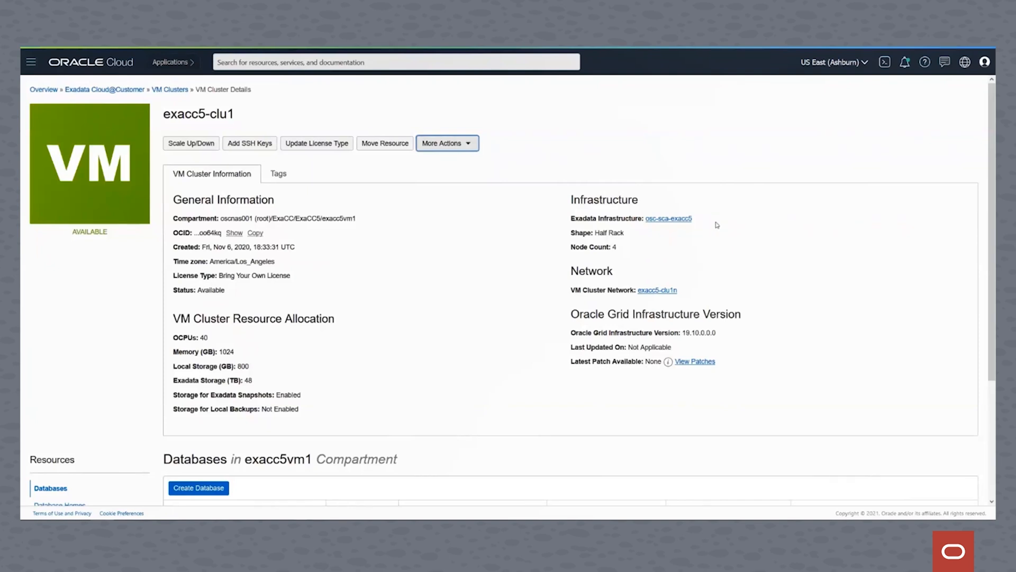
mouse_move(657, 236)
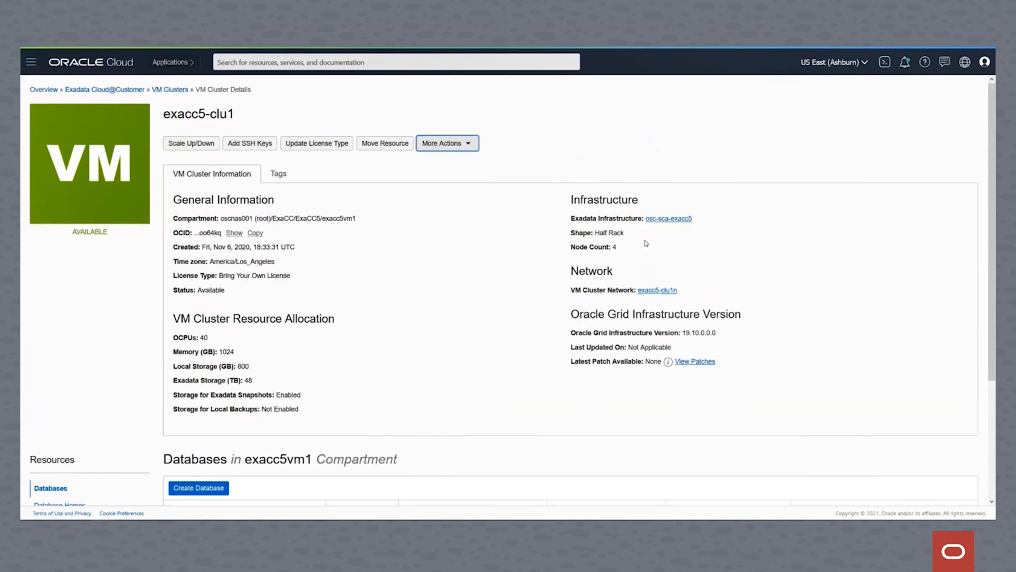
mouse_move(695, 298)
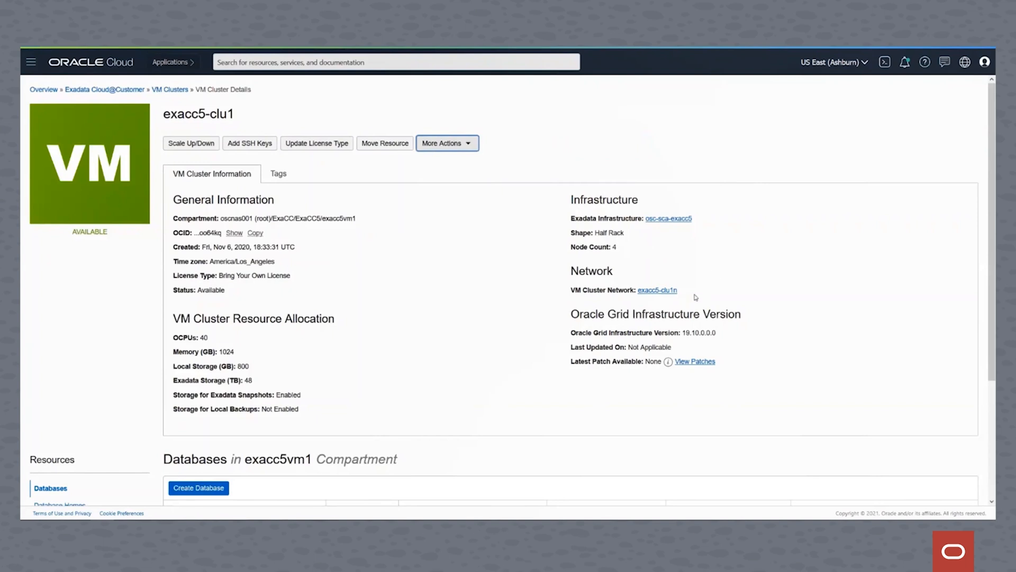
mouse_move(656, 290)
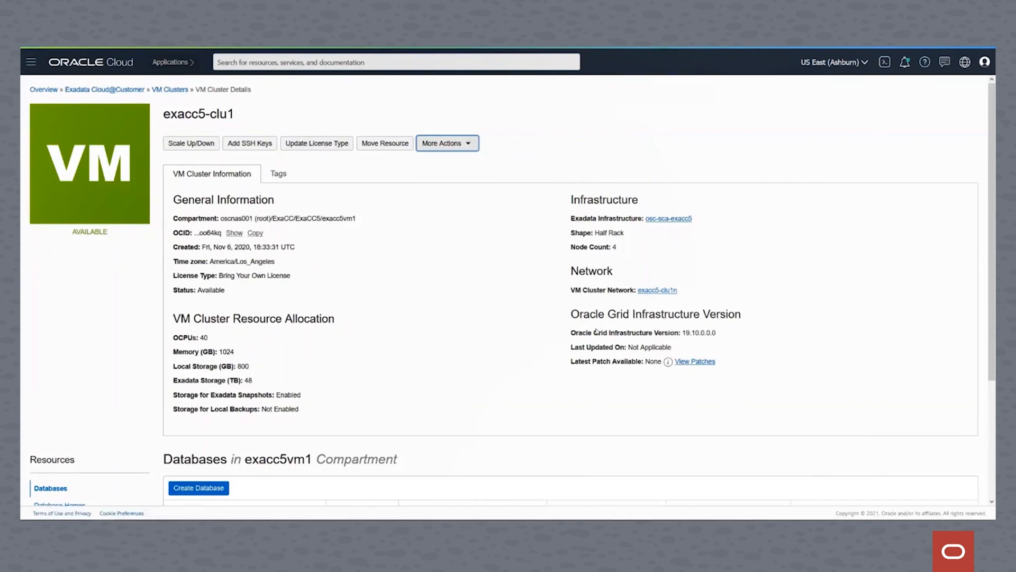
mouse_move(645, 417)
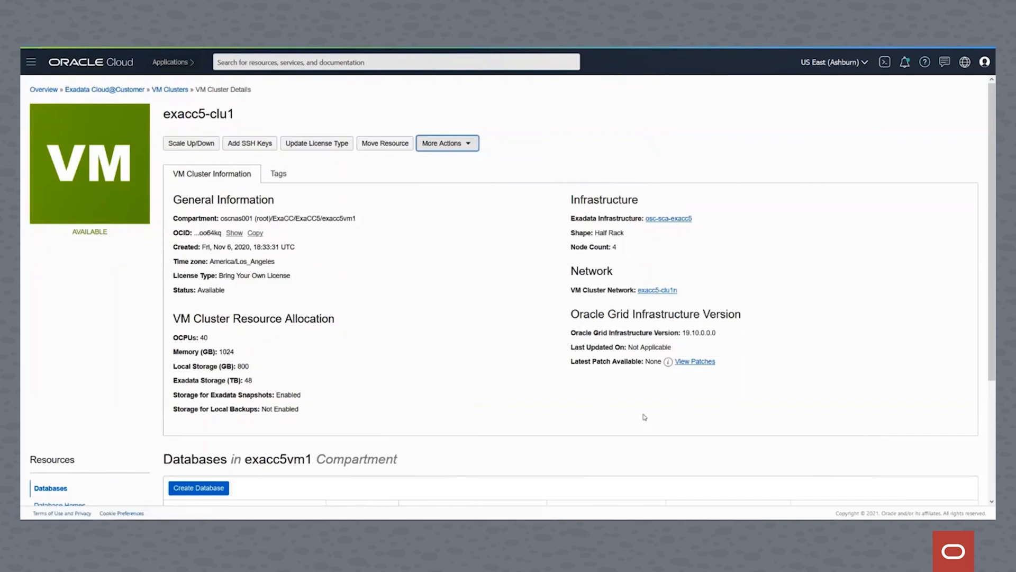
Step: Scroll to the Databases table listing the six Available databases on exacc5vm1
scroll("down", 3)
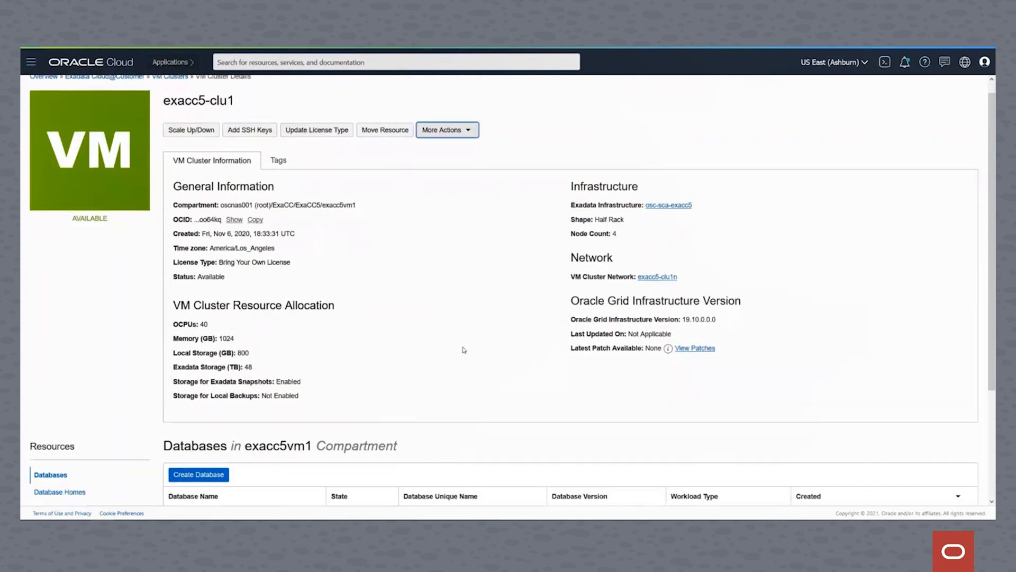
scroll("down", 3)
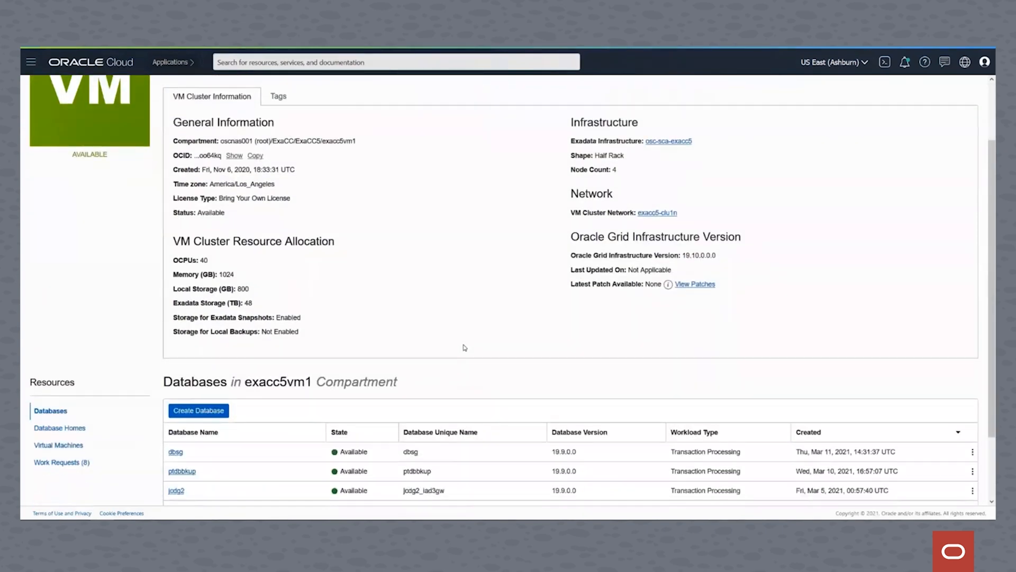
scroll("down", 3)
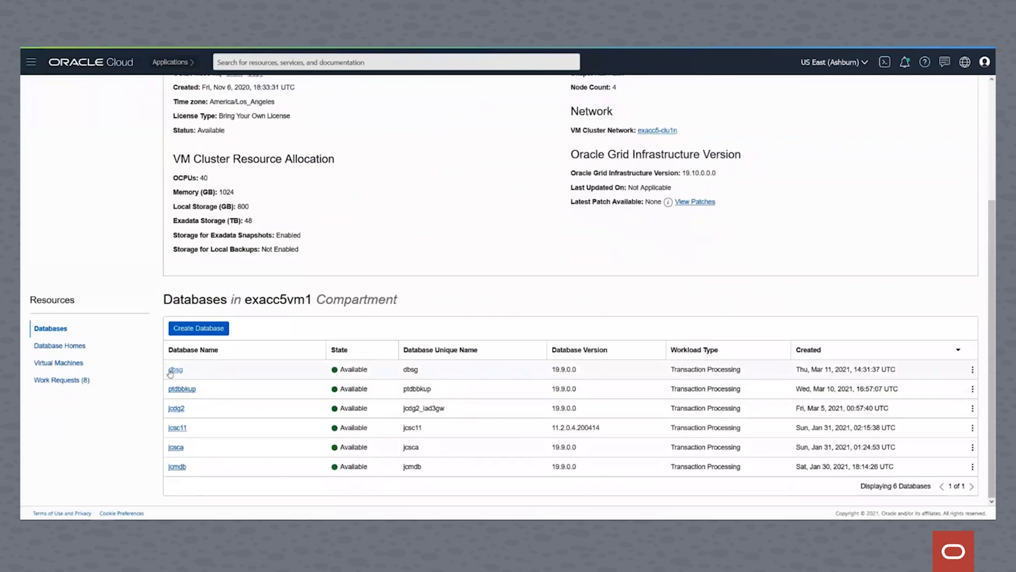
mouse_move(222, 401)
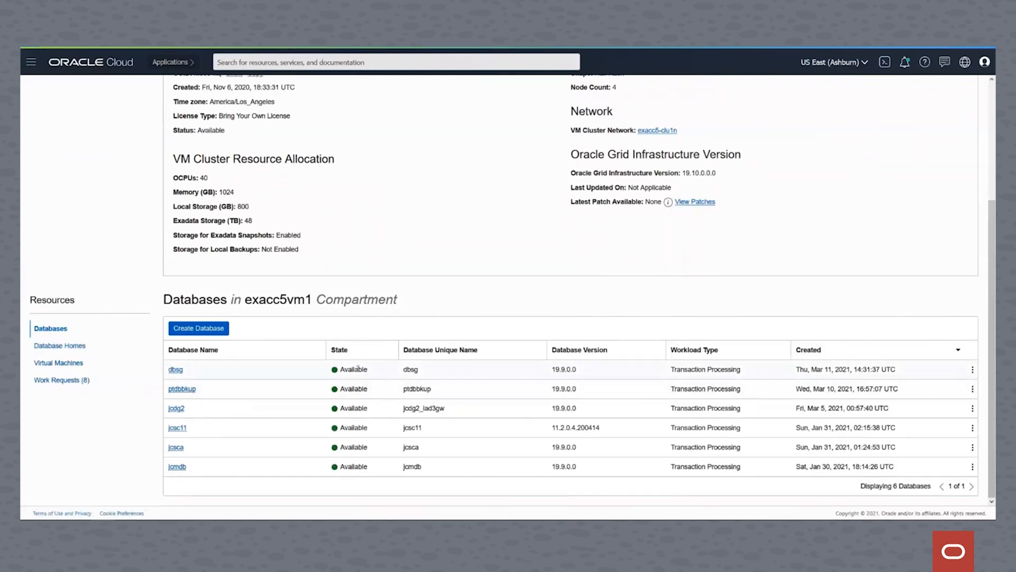
mouse_move(60, 345)
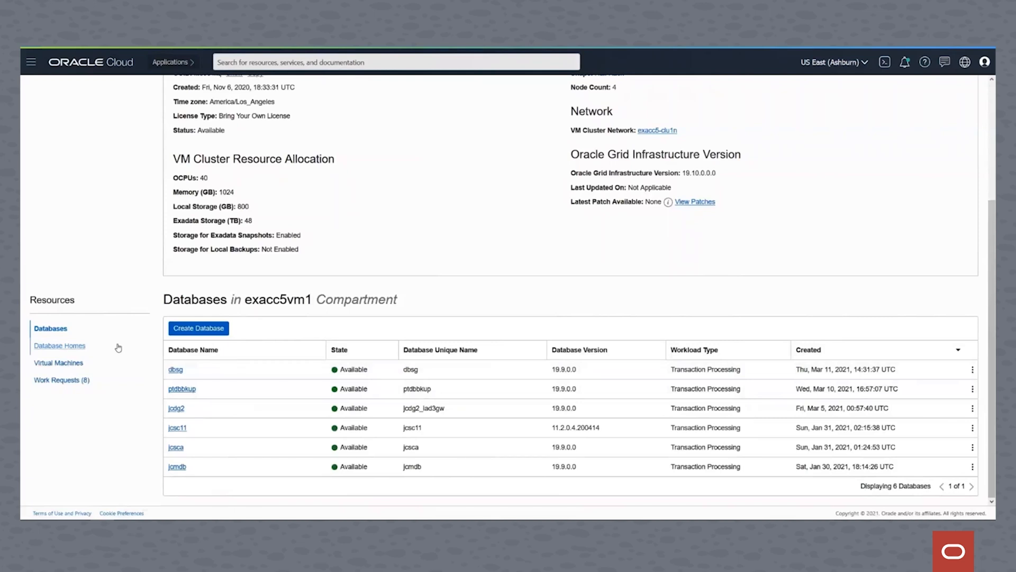
mouse_move(60, 346)
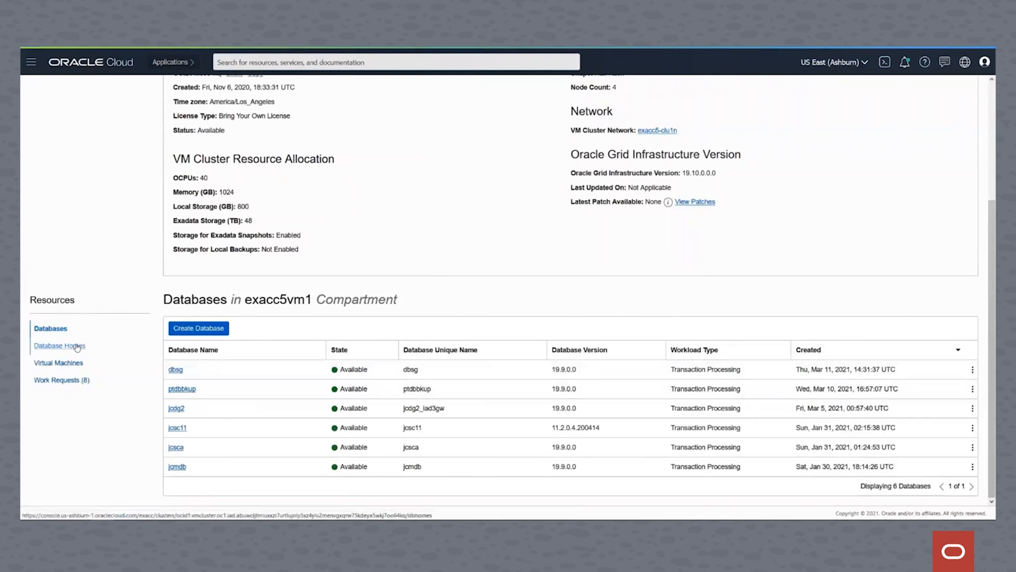
Step: List the seven Database Homes of exacc5-clu1, all Available
left_click(59, 345)
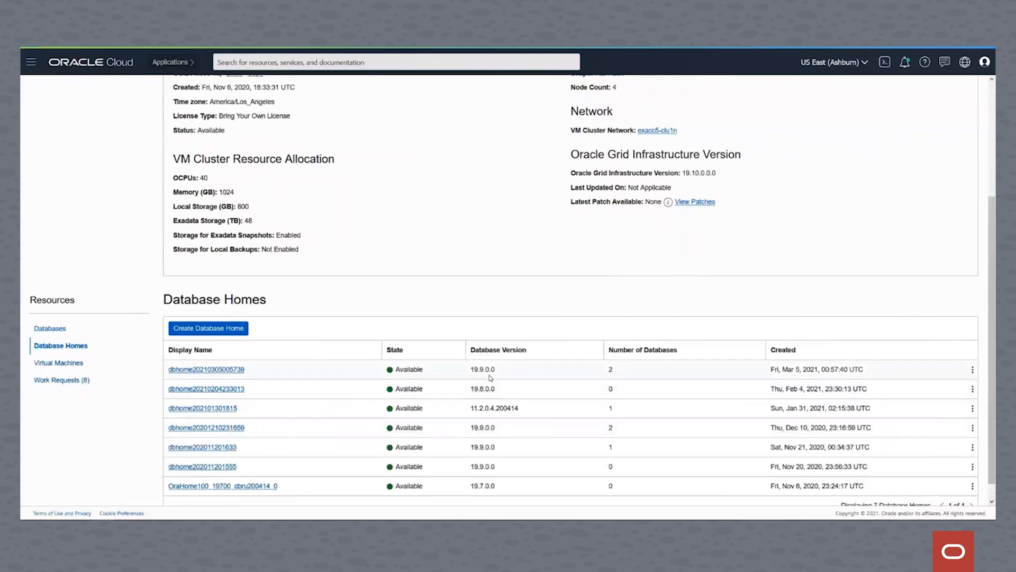
mouse_move(504, 499)
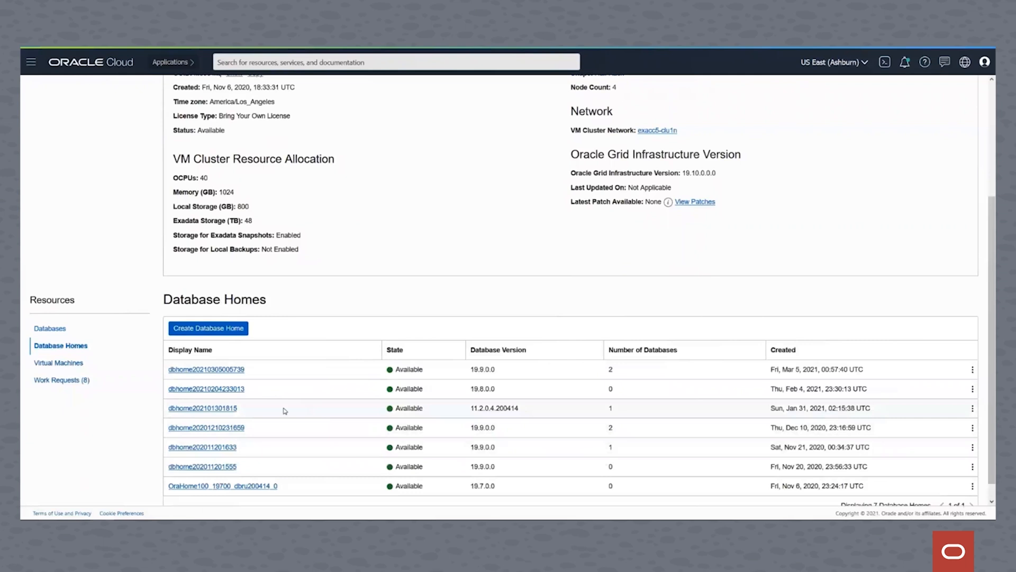
mouse_move(201, 420)
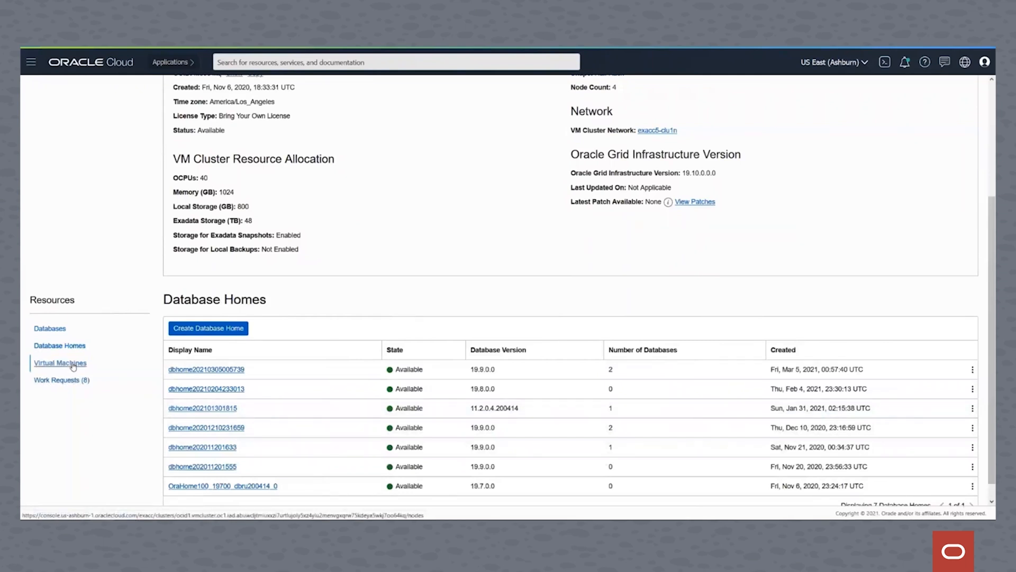
Step: List the cluster's four virtual machines and show Stop and Reboot actions for exacc5-03vm01
left_click(61, 363)
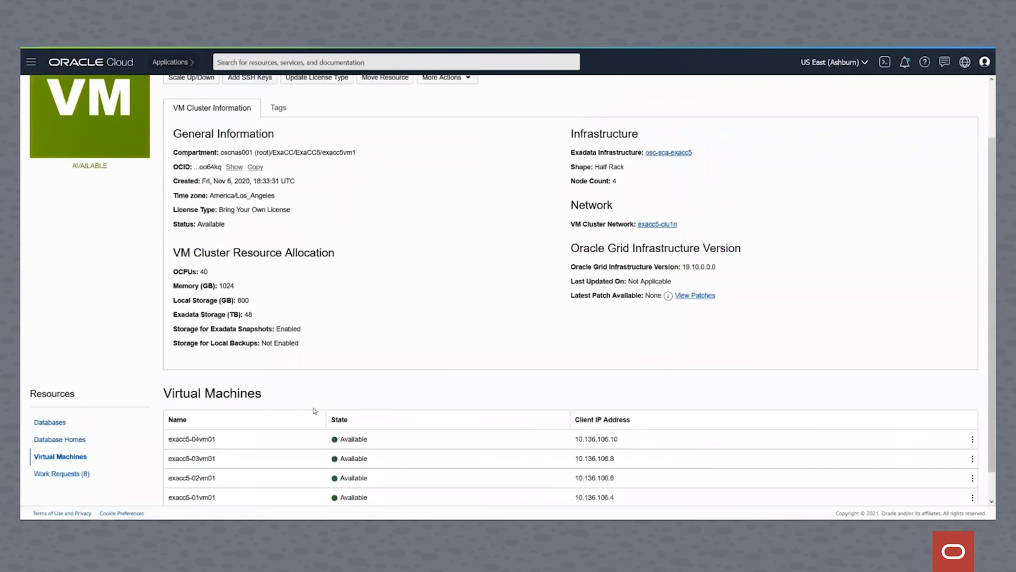
scroll("down", 3)
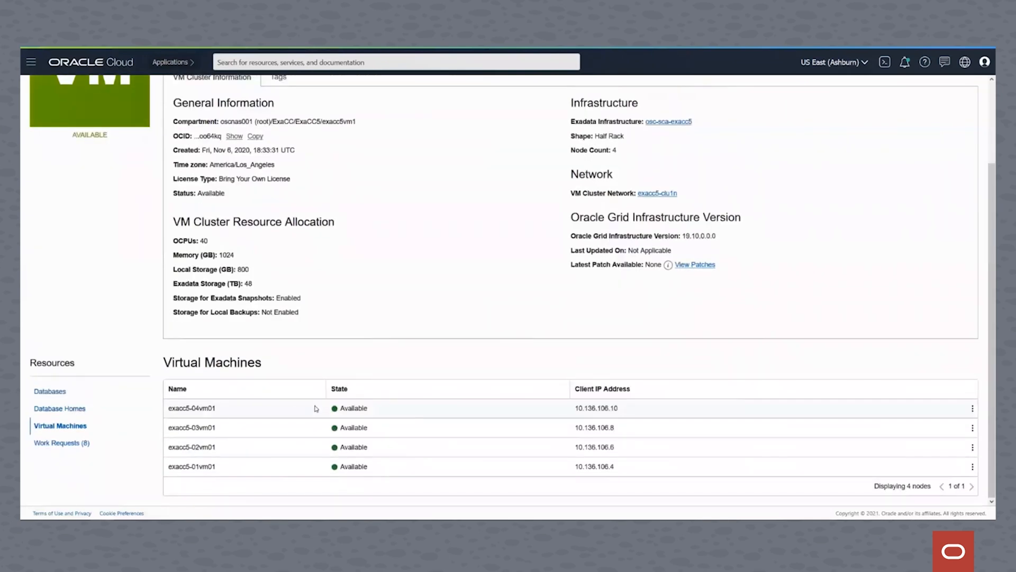
mouse_move(373, 421)
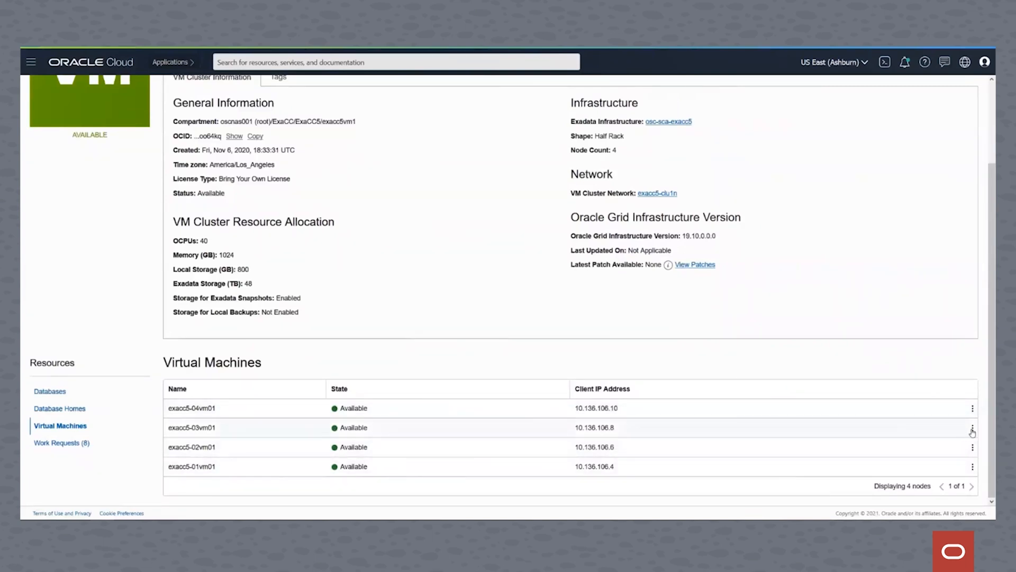
left_click(972, 426)
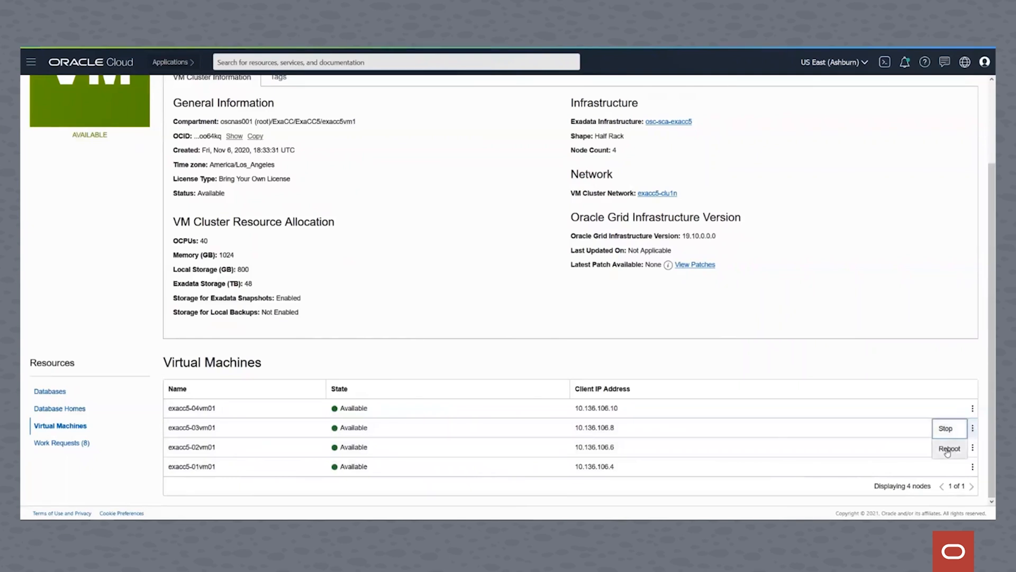
mouse_move(61, 442)
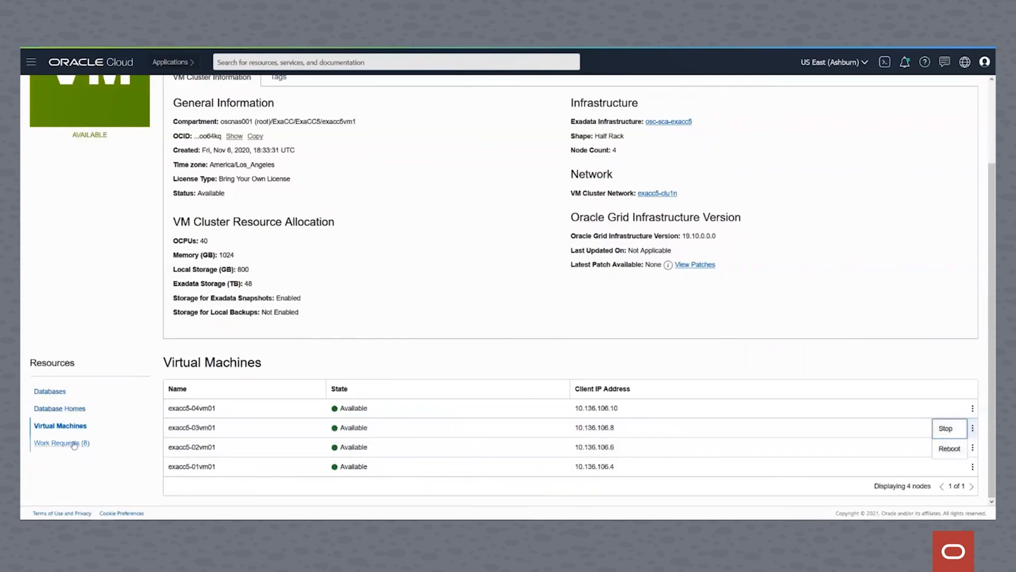
Step: List the cluster's eight work requests, all Succeeded at 100%, including OCPU count updates
left_click(62, 442)
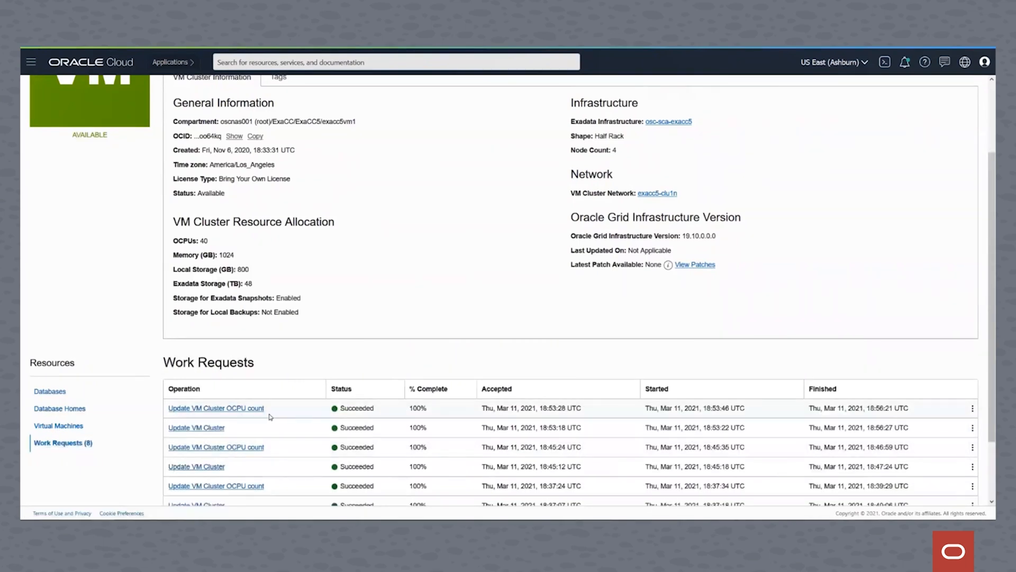
scroll("down", 3)
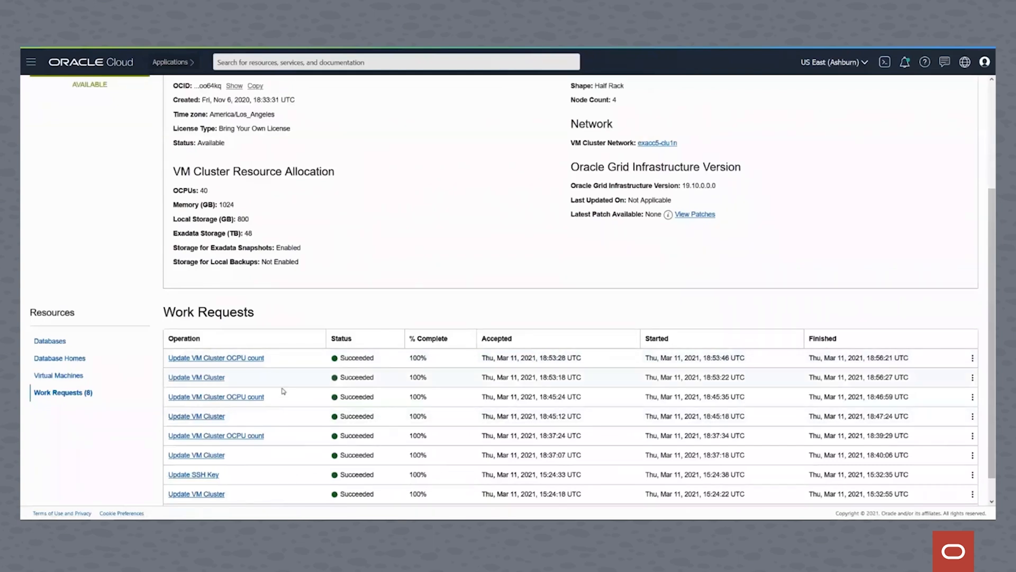
mouse_move(471, 375)
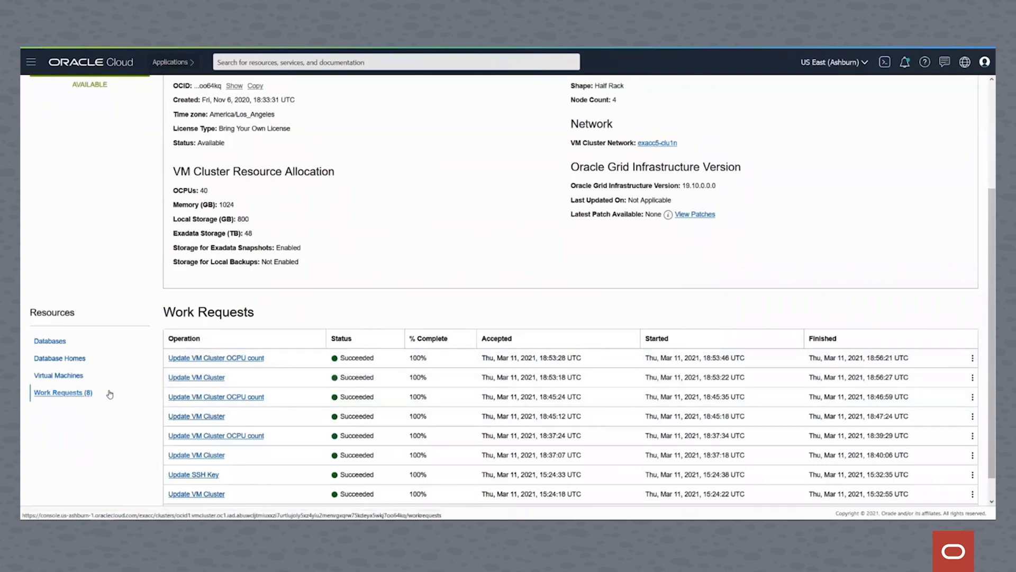
scroll("up", 3)
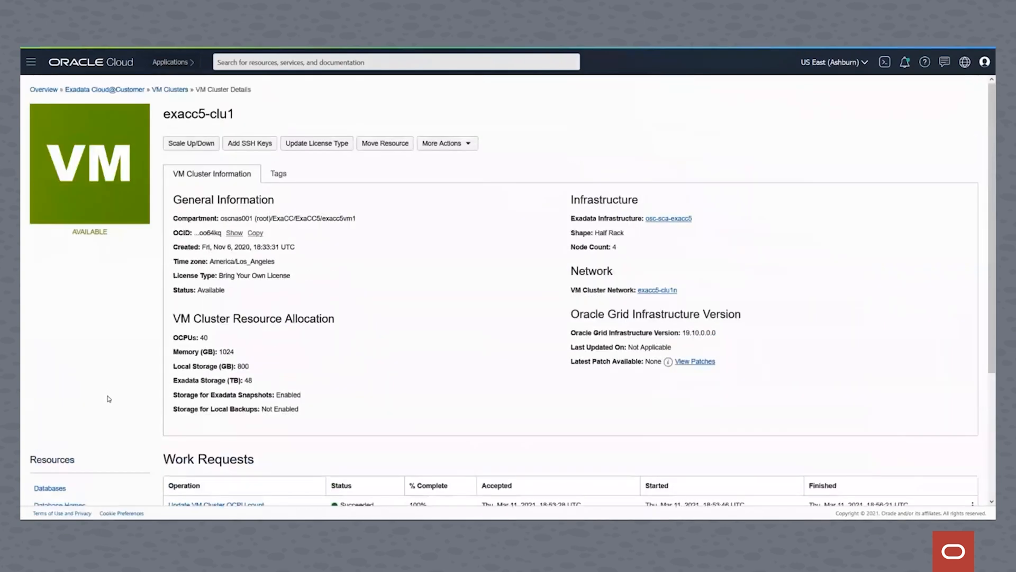
Step: Return to the Databases list and view dbsg details with NFS automatic backups and one Active incremental backup
scroll("down", 3)
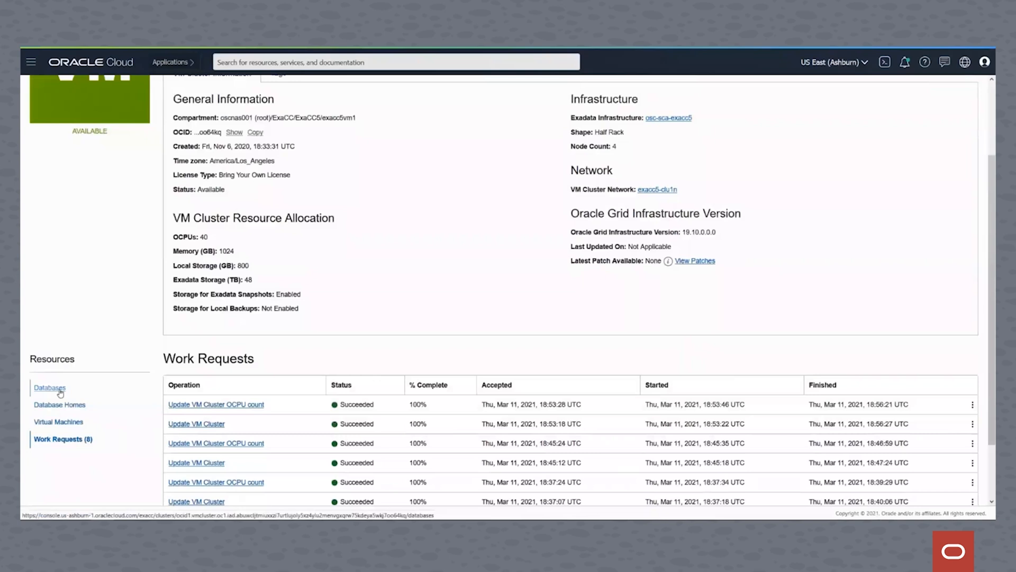
left_click(50, 387)
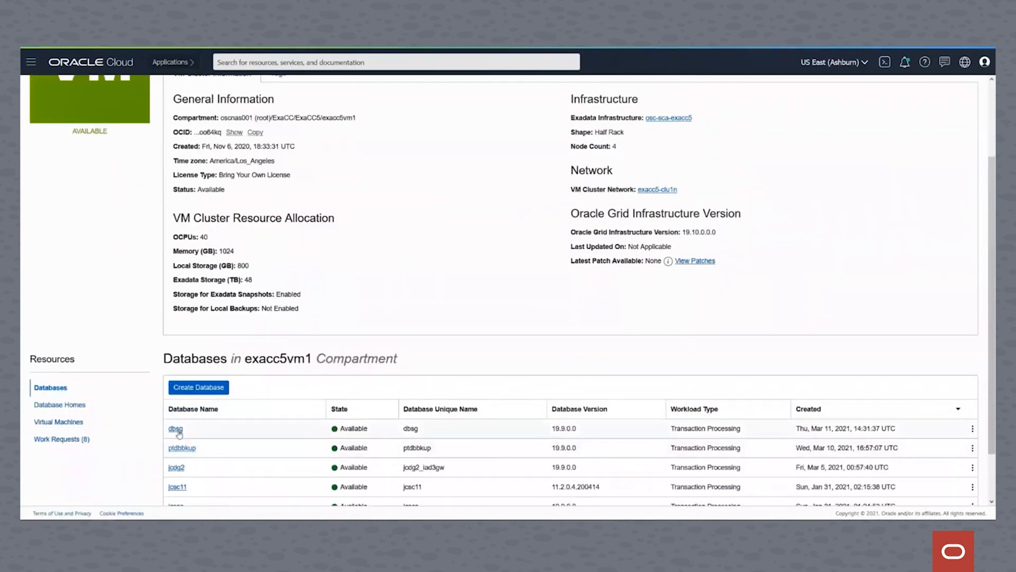
left_click(175, 429)
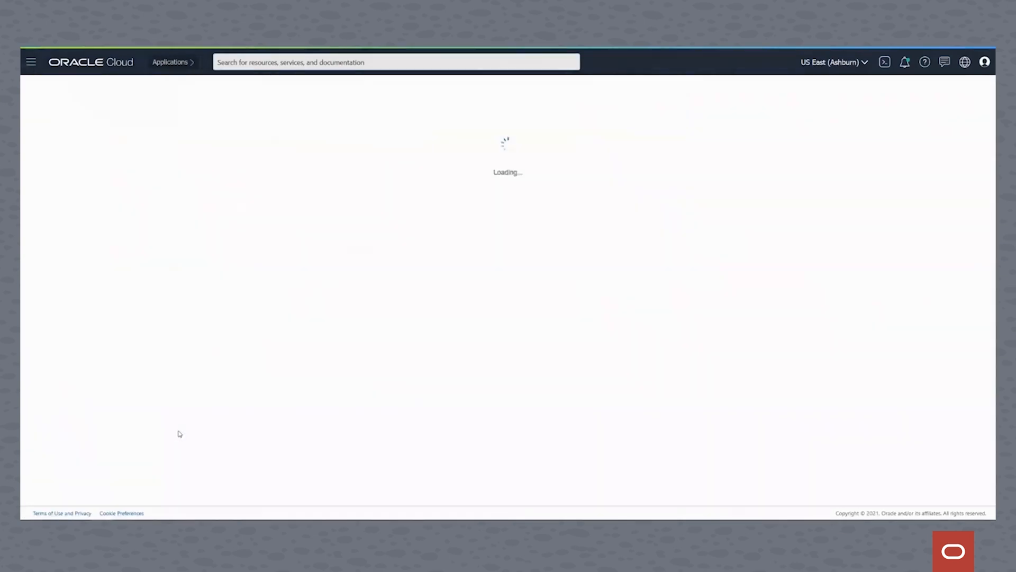
mouse_move(375, 281)
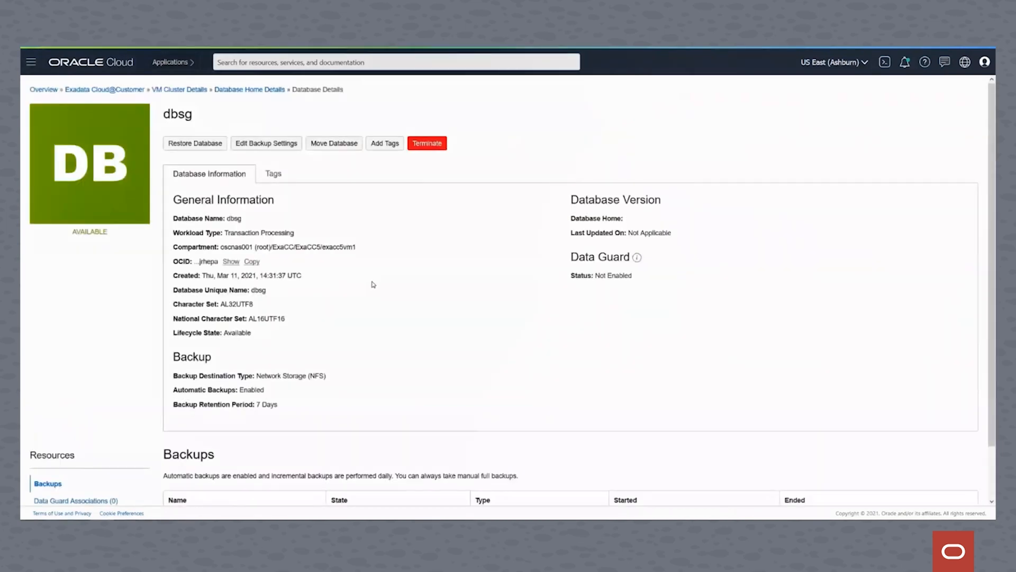
scroll("down", 3)
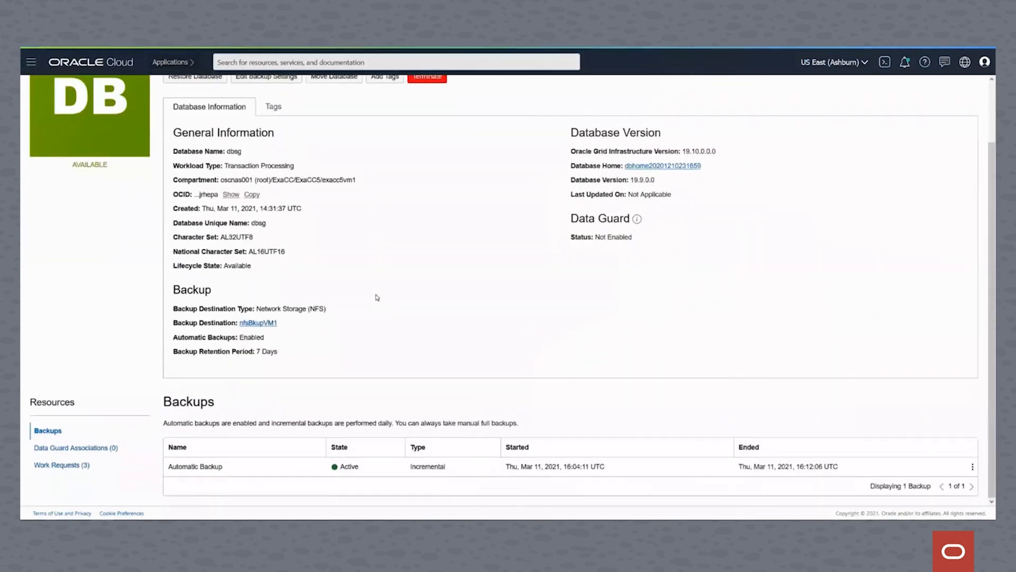